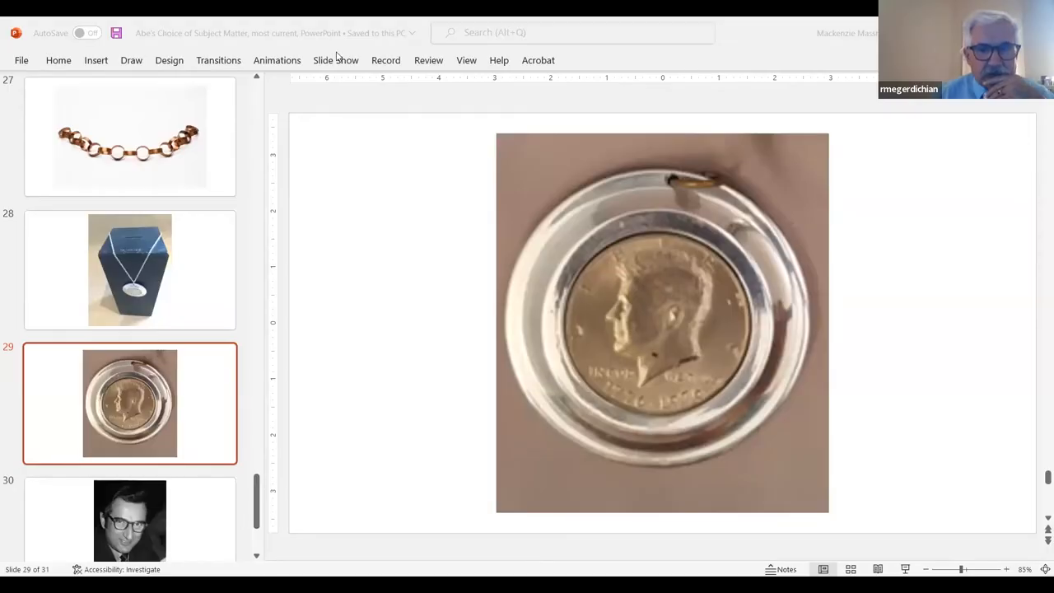
Step: Show the Slide Show ribbon with its Start Slide Show options
{"action": "left_click", "coordinate": [335, 59]}
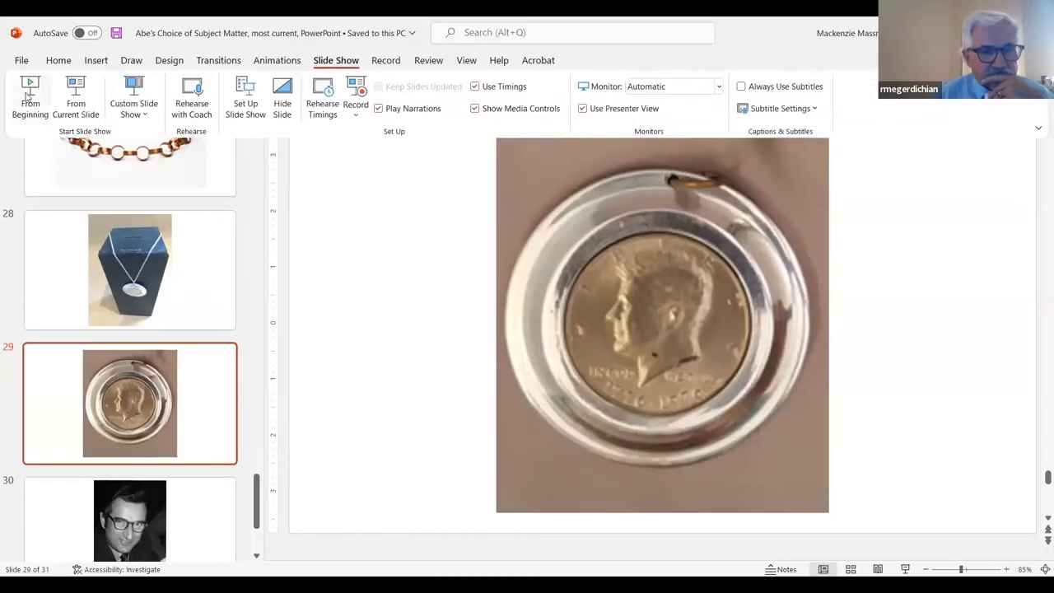
{"action": "mouse_move", "coordinate": [484, 334]}
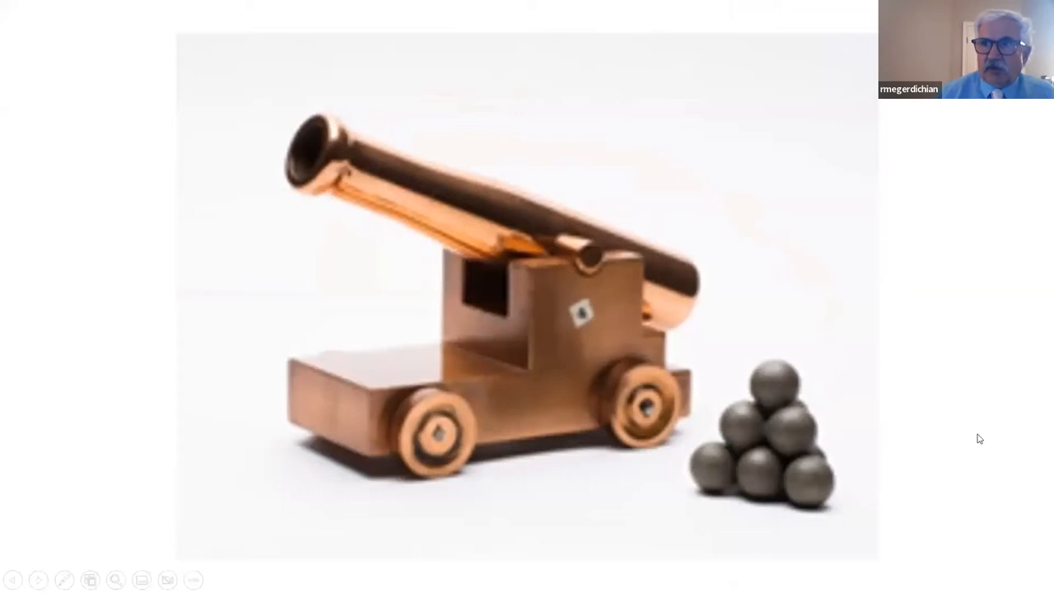
{"action": "mouse_move", "coordinate": [931, 394]}
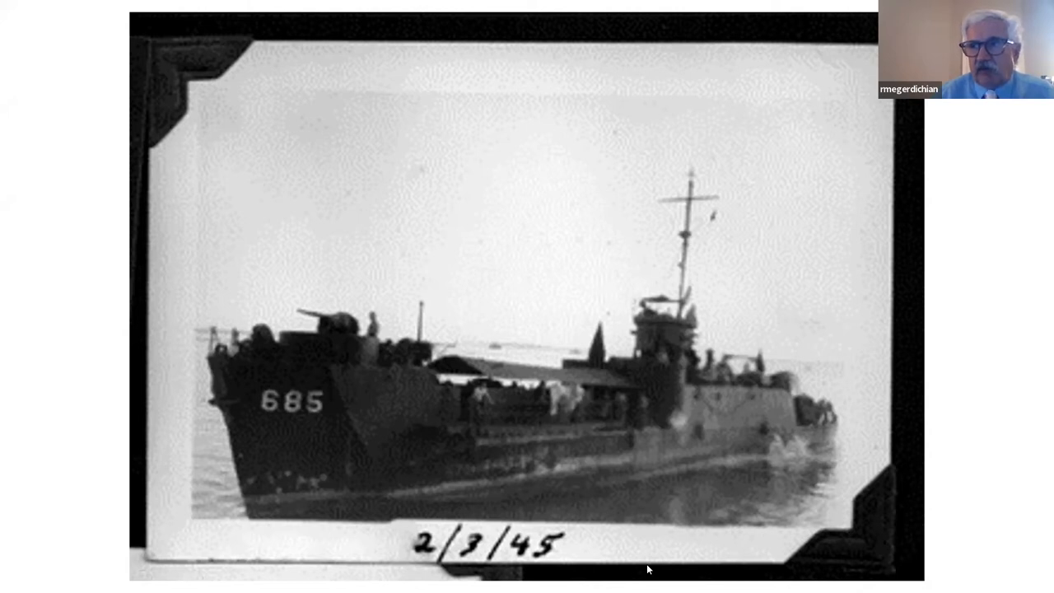
{"action": "mouse_move", "coordinate": [959, 447]}
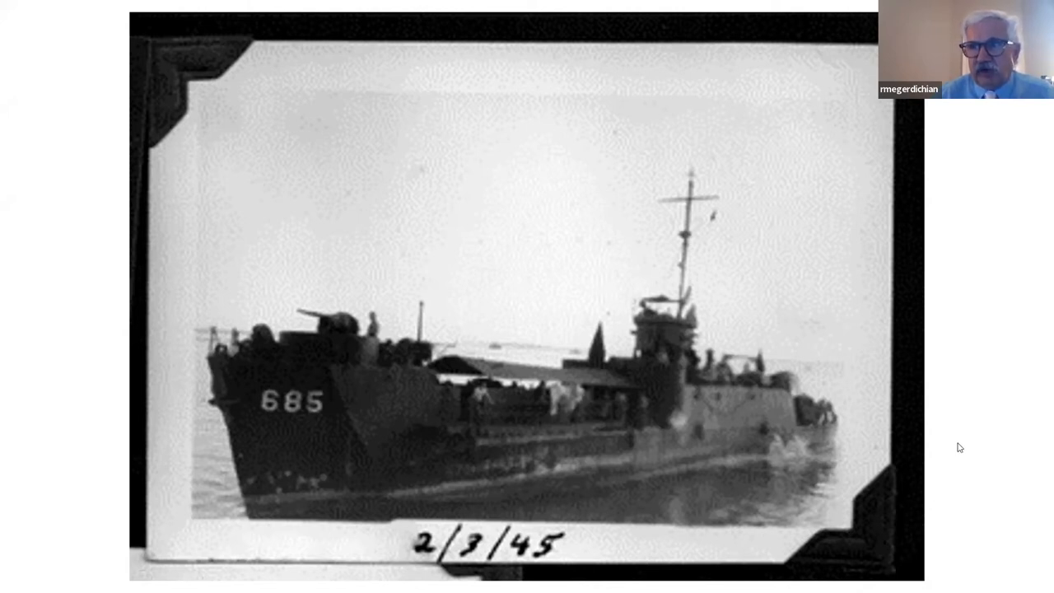
{"action": "mouse_move", "coordinate": [964, 419]}
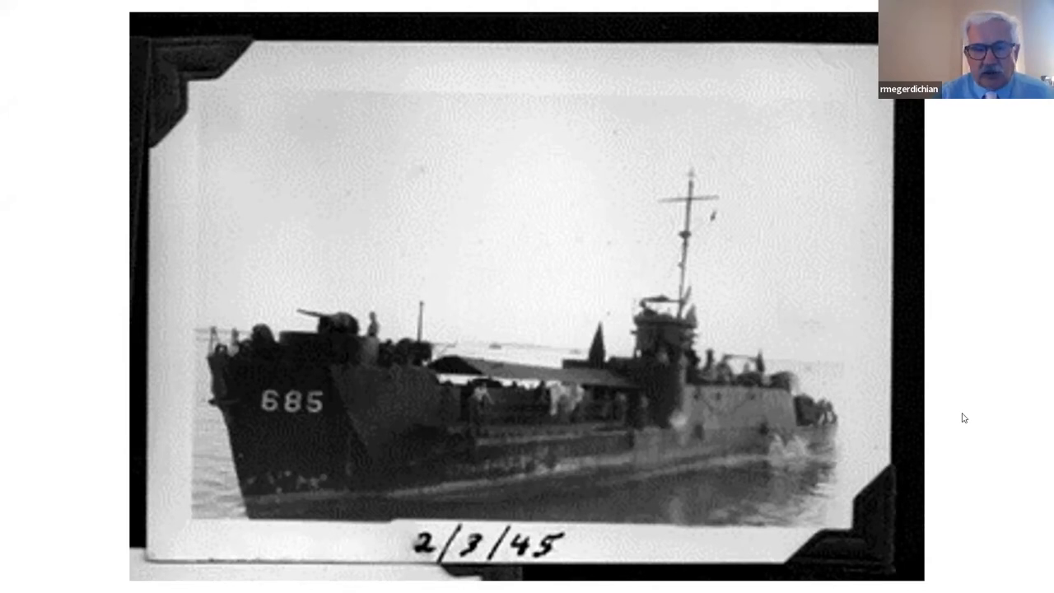
Step: Right-click the running slide show to advance from the dice bookends to the copper rings
{"action": "right_click", "coordinate": [372, 253]}
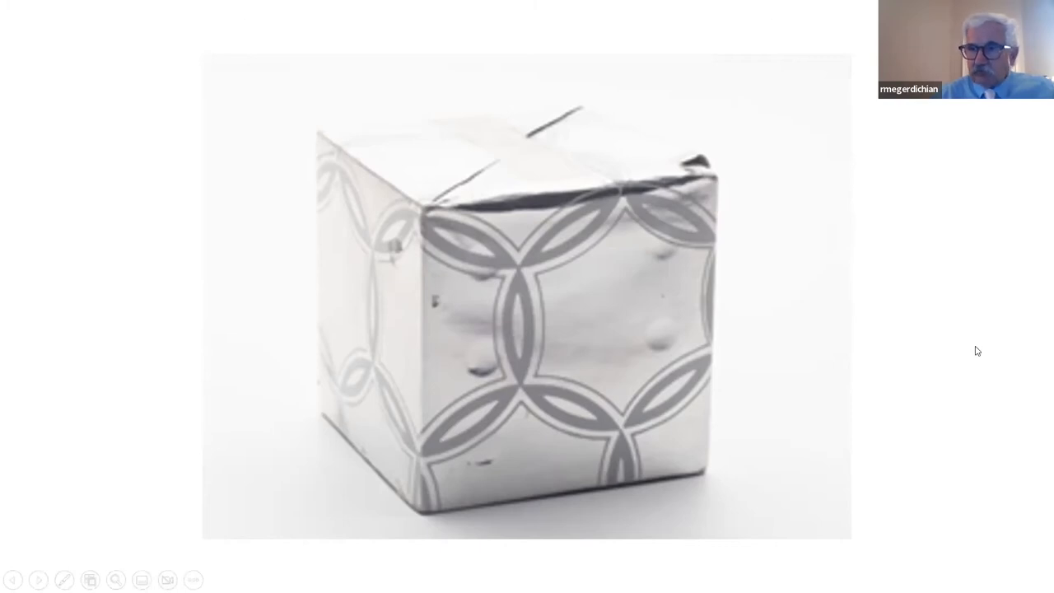
{"action": "mouse_move", "coordinate": [957, 361]}
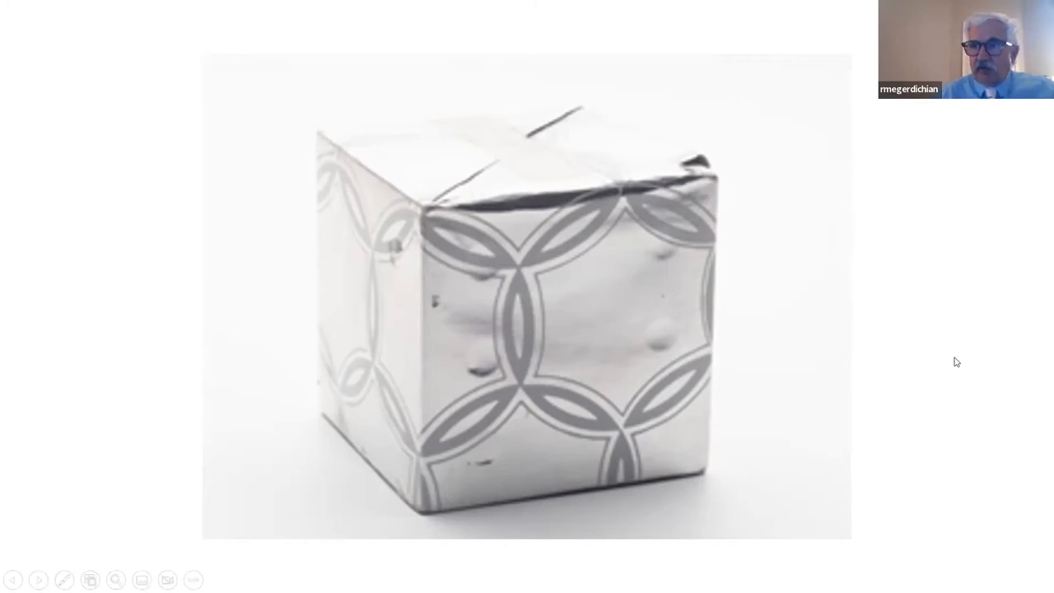
{"action": "mouse_move", "coordinate": [954, 360]}
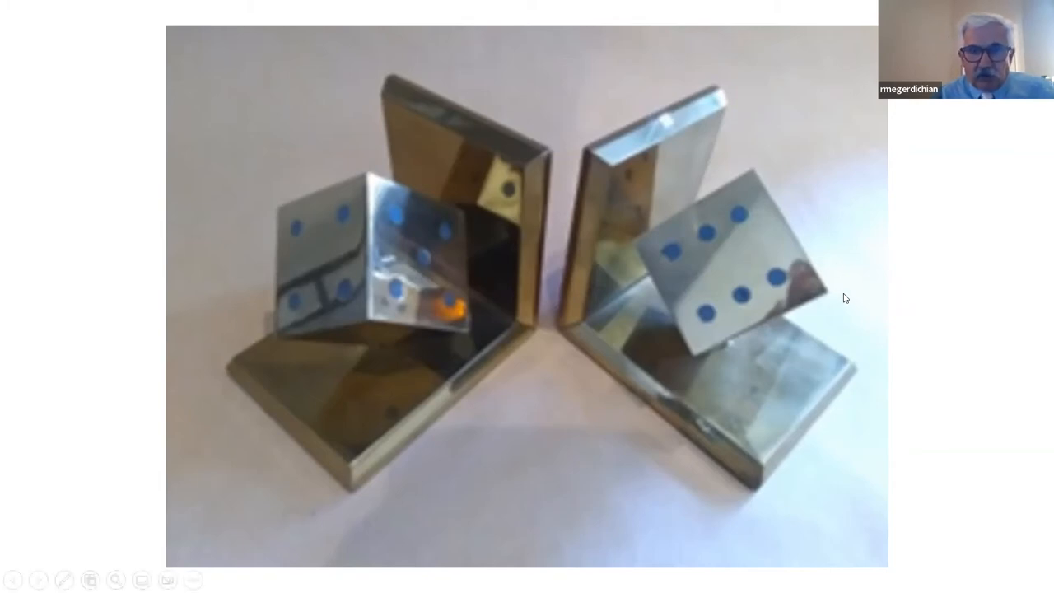
{"action": "mouse_move", "coordinate": [666, 116]}
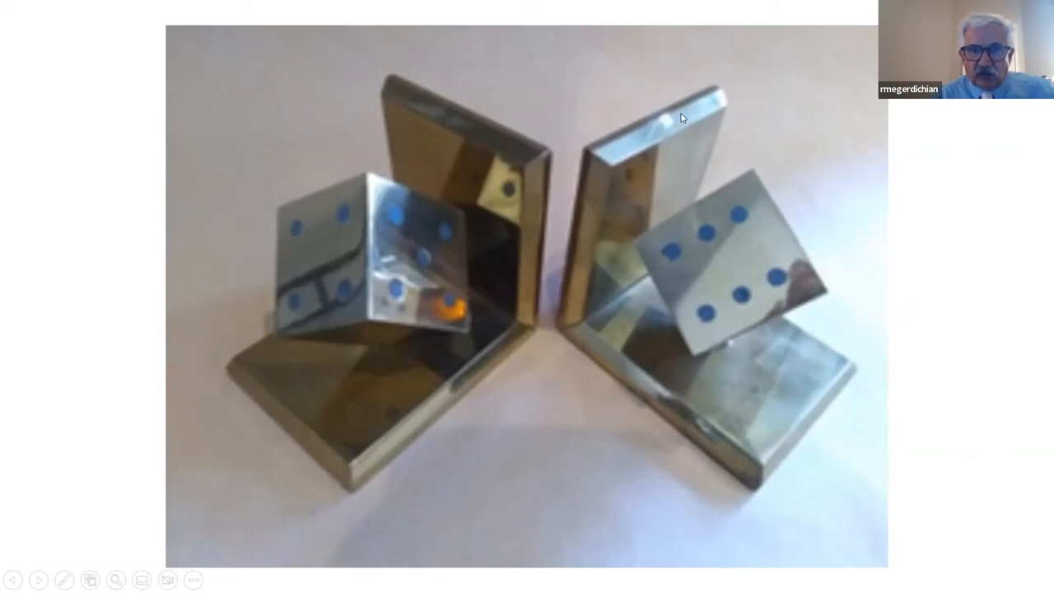
{"action": "mouse_move", "coordinate": [641, 105]}
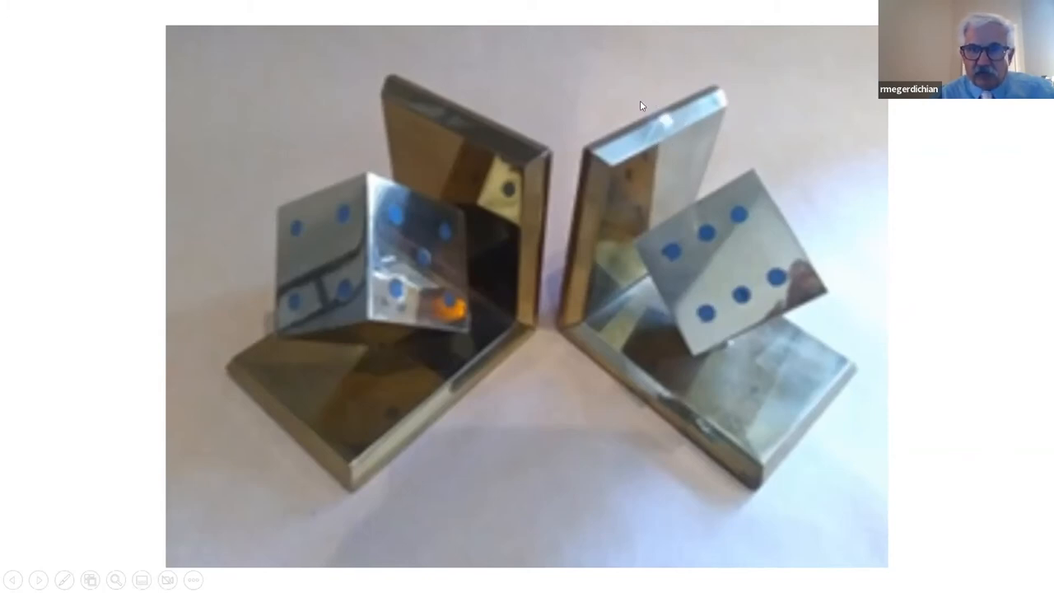
{"action": "mouse_move", "coordinate": [645, 142]}
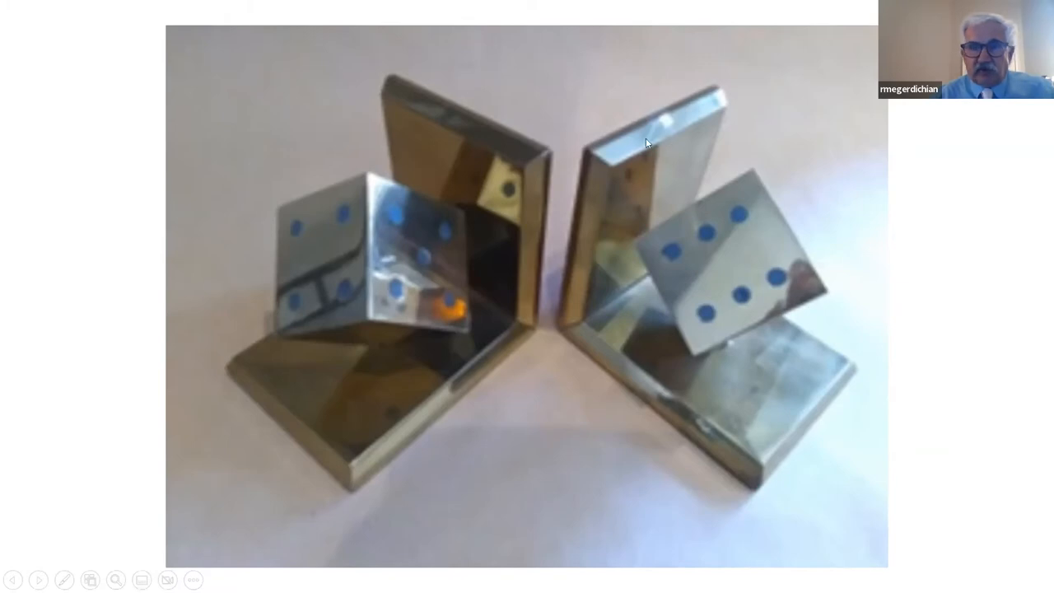
{"action": "mouse_move", "coordinate": [664, 101]}
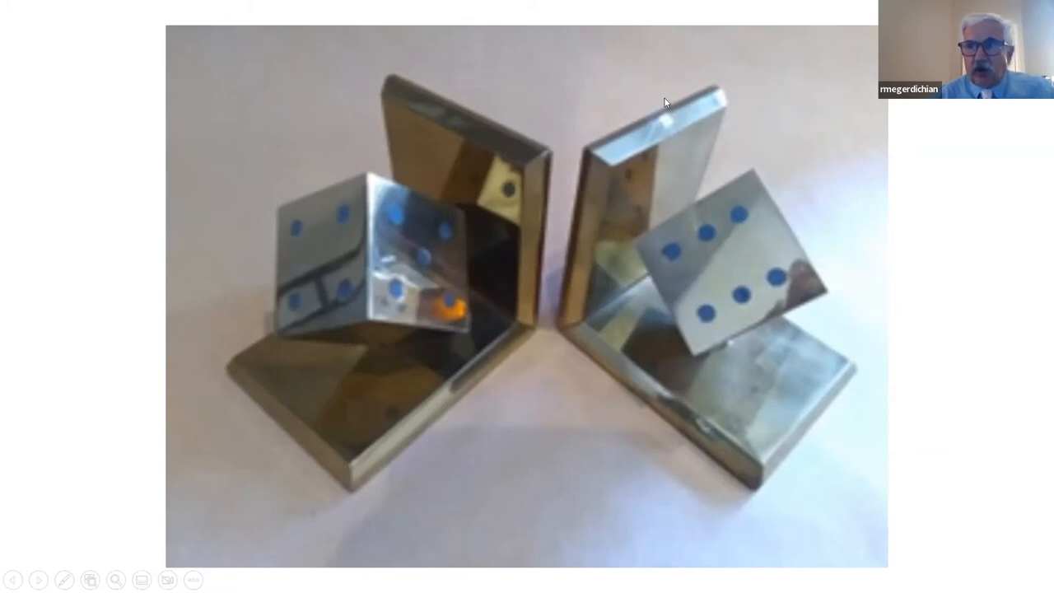
{"action": "mouse_move", "coordinate": [671, 139]}
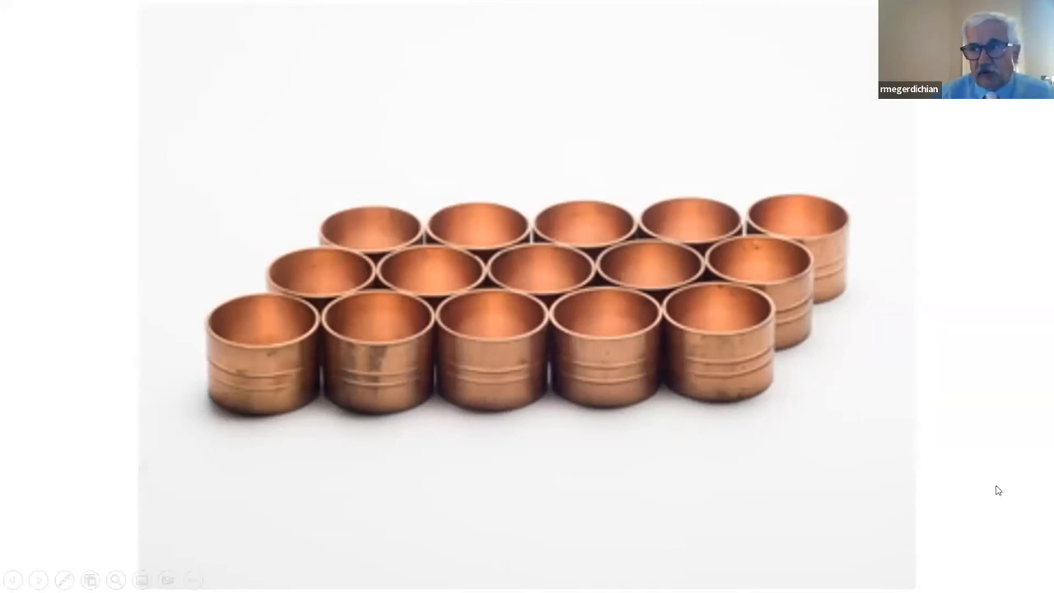
{"action": "mouse_move", "coordinate": [987, 500]}
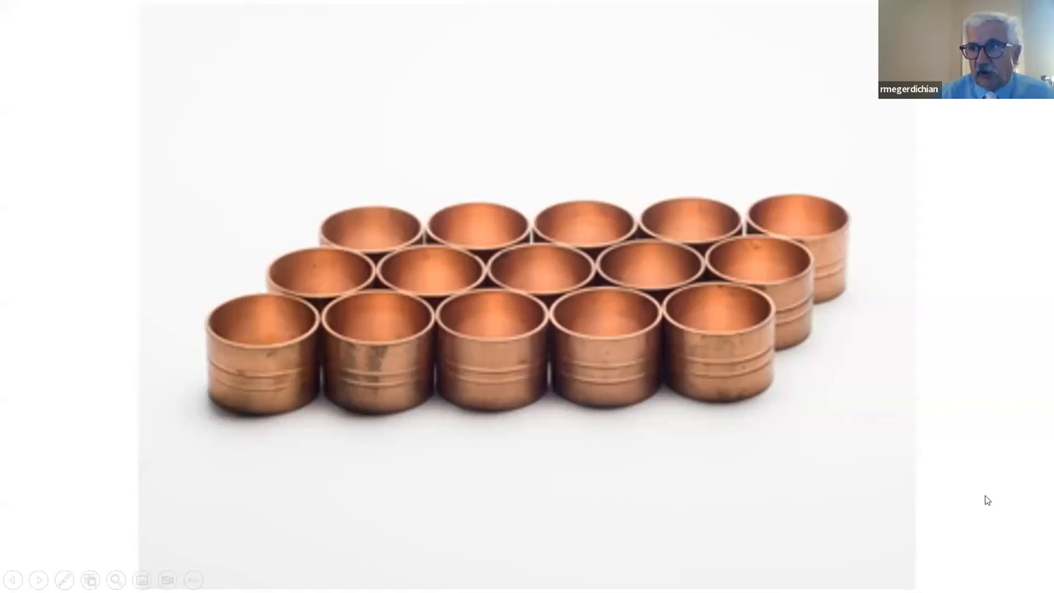